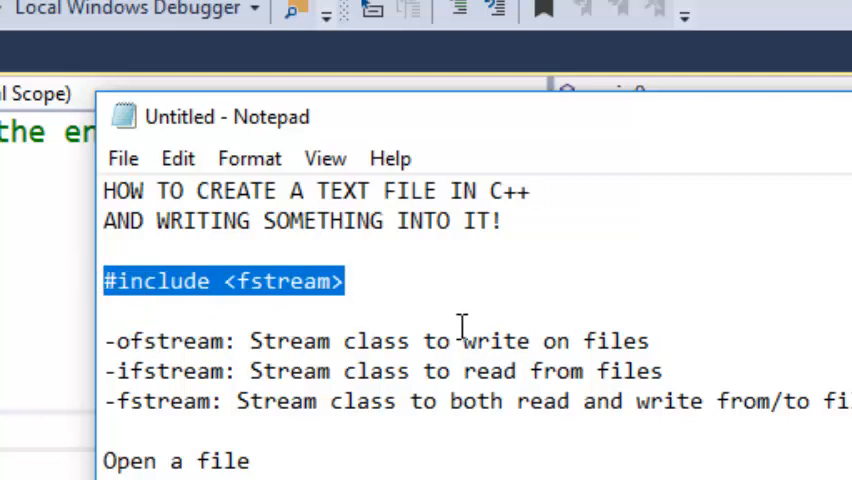
mouse_move(528, 336)
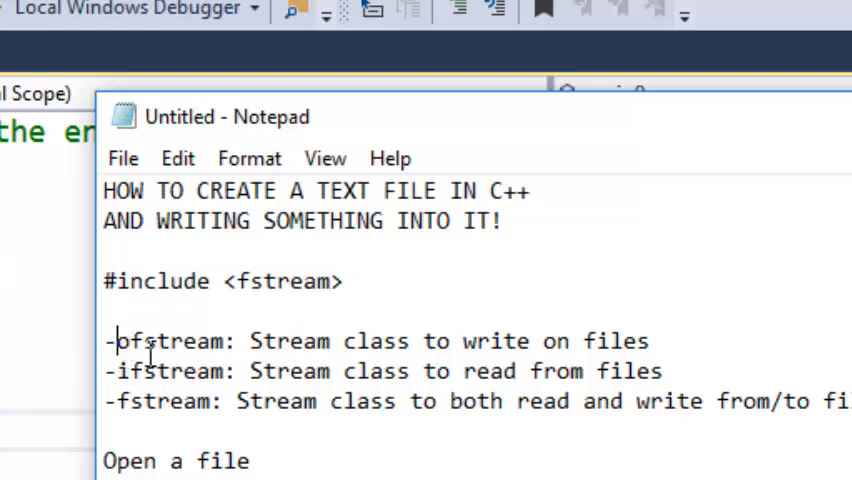
mouse_move(252, 348)
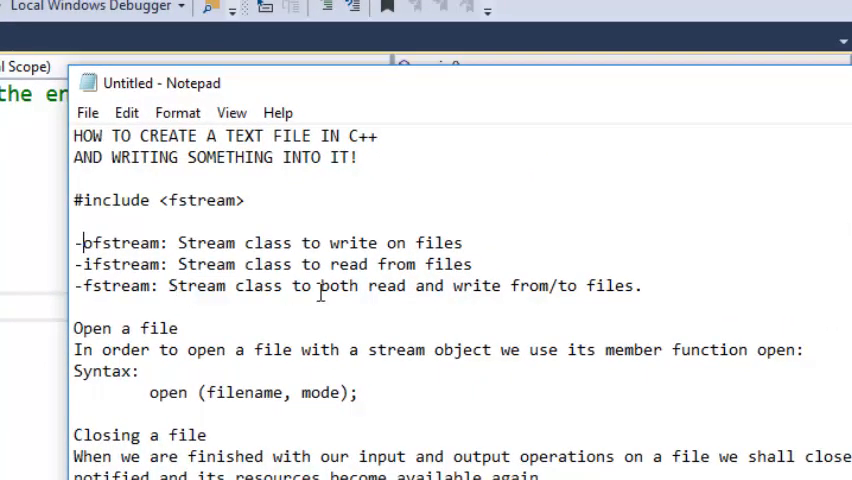
mouse_move(536, 312)
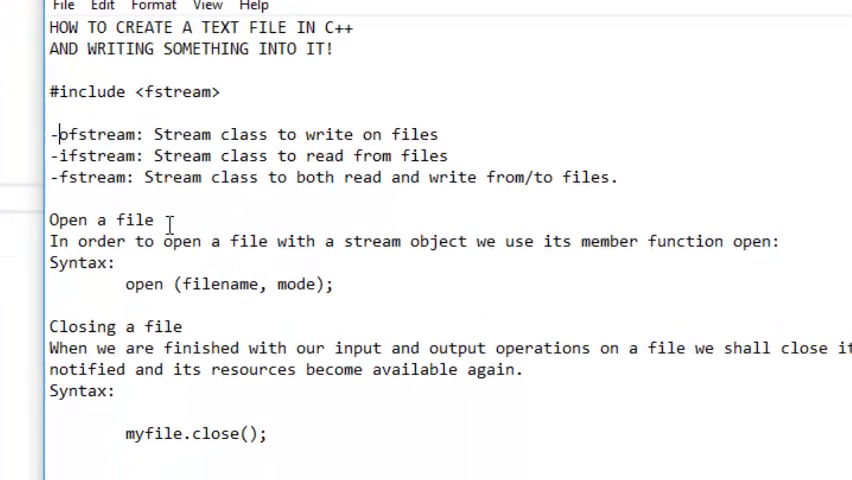
Step: Highlight the Open keyword and open function in the tutorial notes
double_click(60, 192)
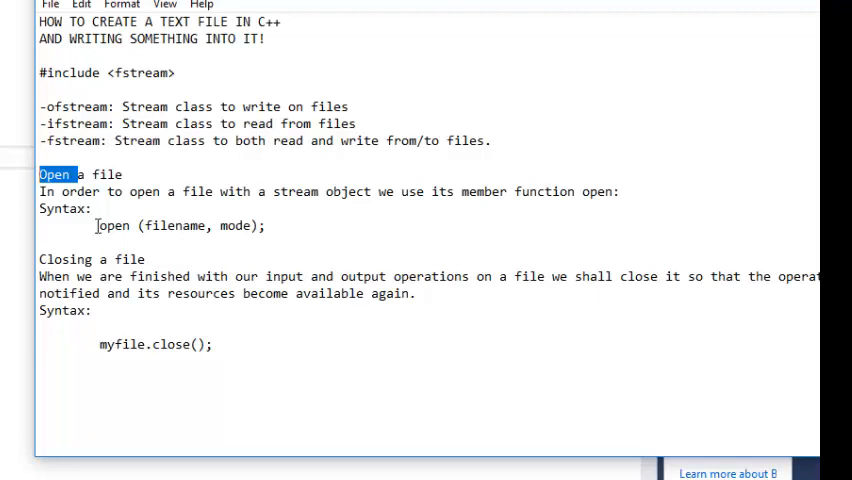
double_click(112, 224)
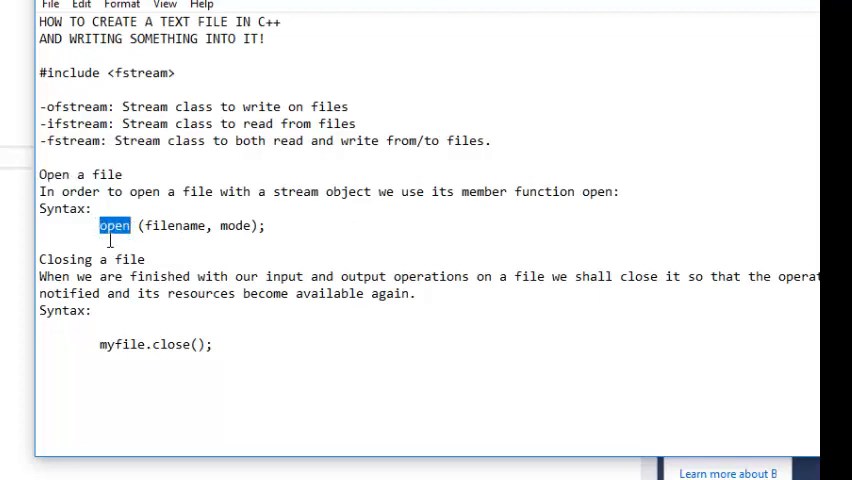
mouse_move(172, 256)
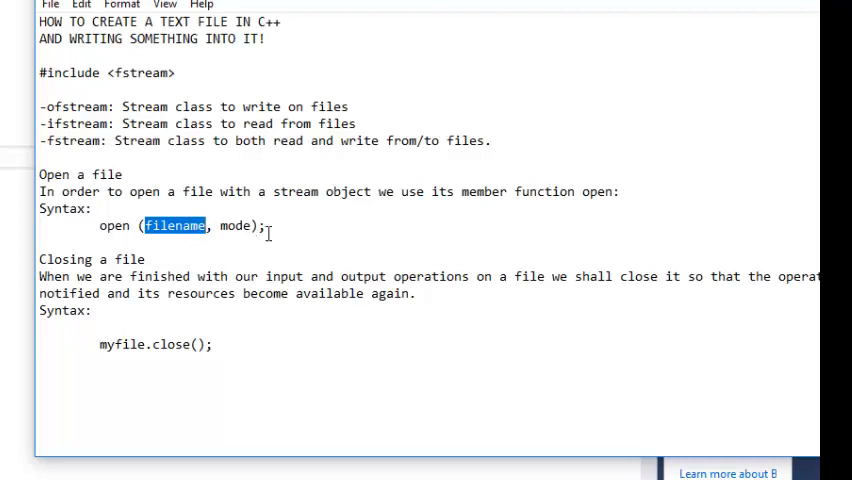
mouse_move(140, 380)
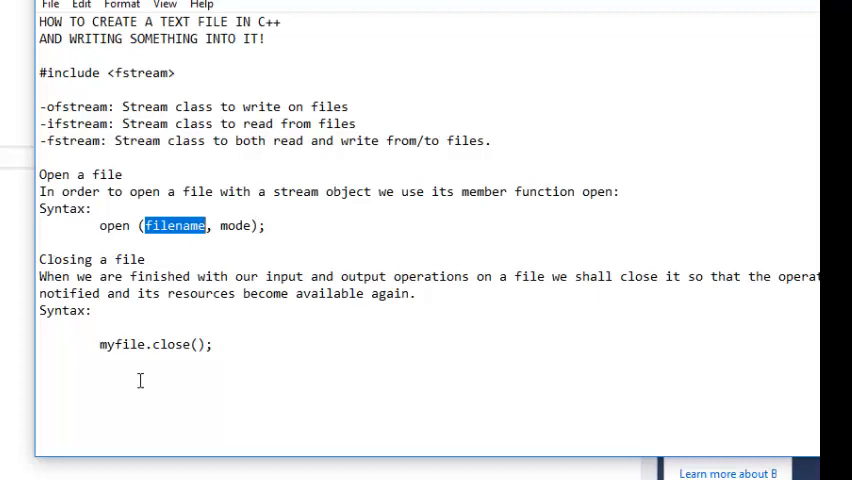
double_click(170, 344)
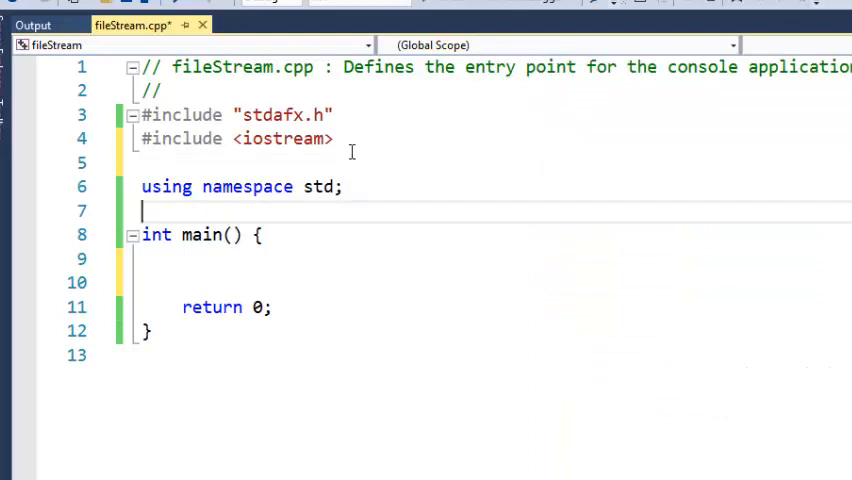
Step: Add #include <fstream> and declare ofstream myfile; inside main
type("#include <fstream>")
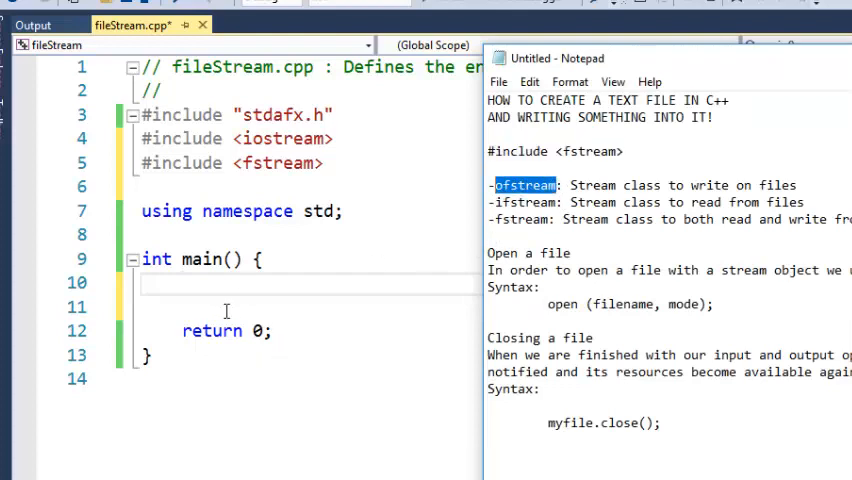
type("ofstream m")
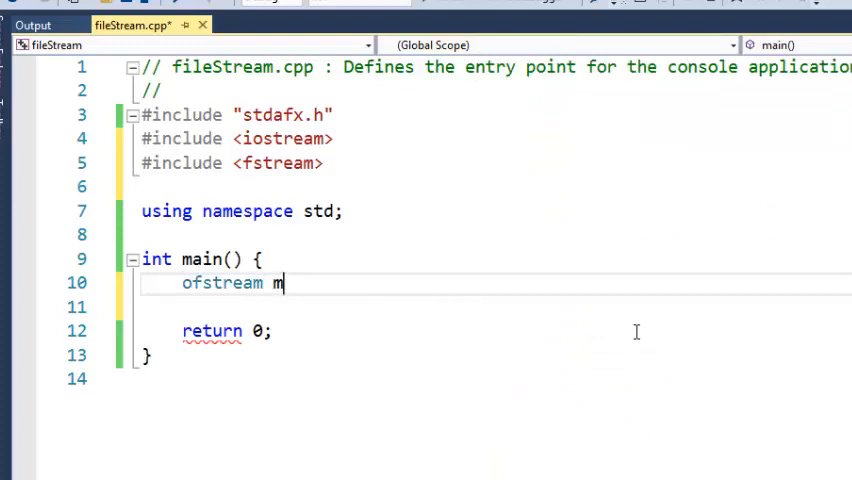
type("yfile")
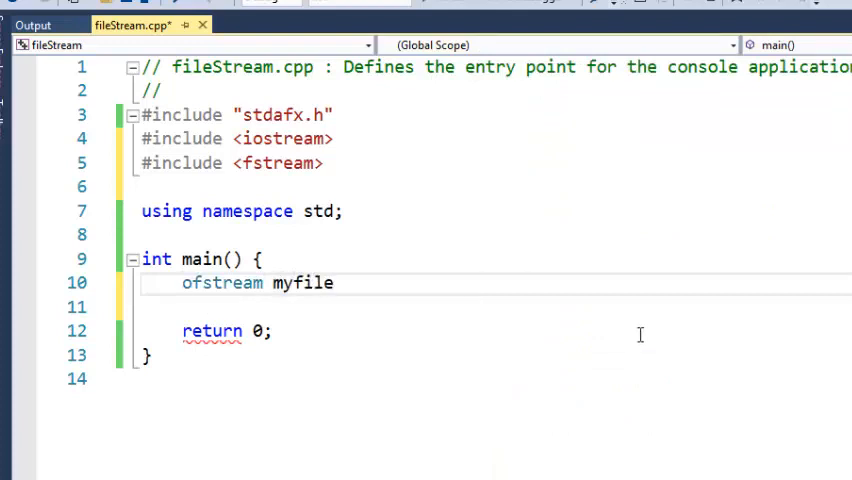
type(";")
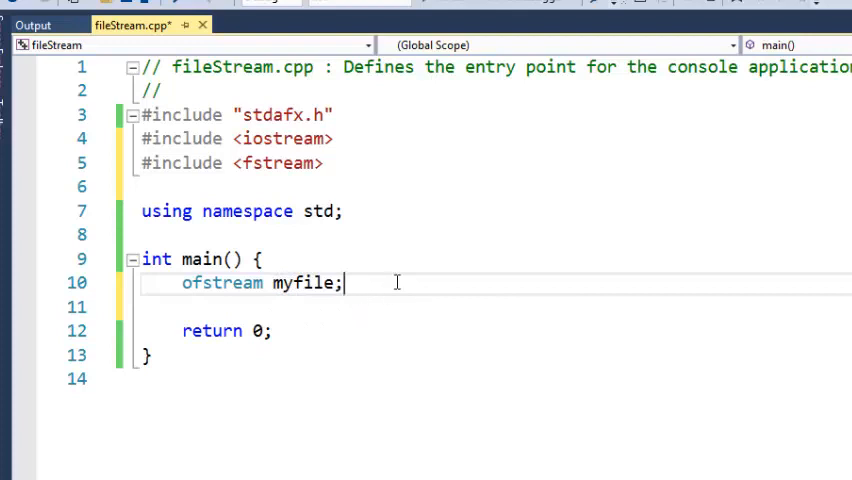
key("enter")
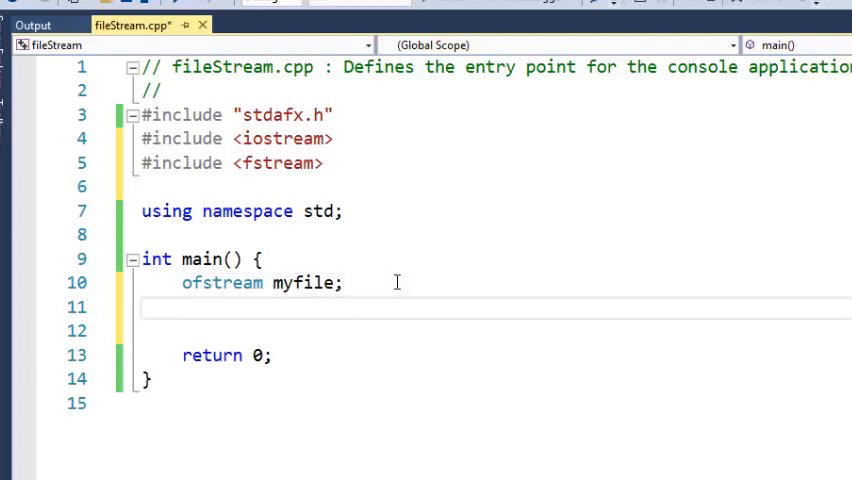
Step: Call myfile.open("Testfile.txt"); in main
type("myfil")
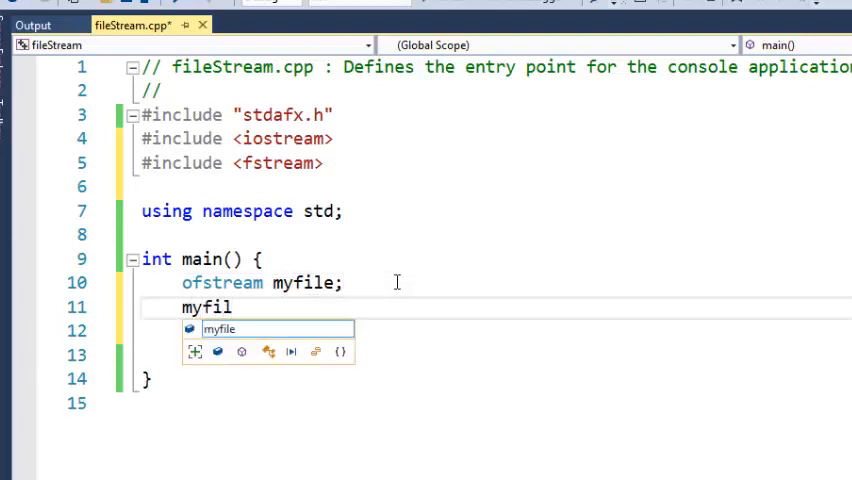
type("e.")
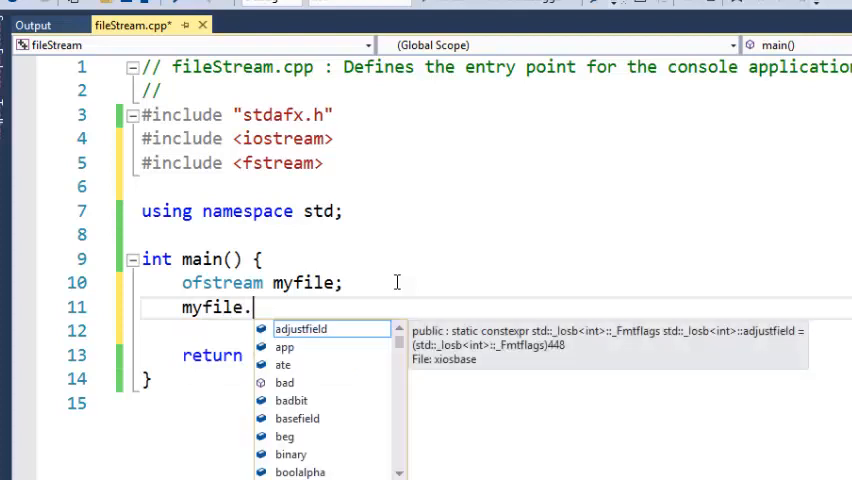
type("open")
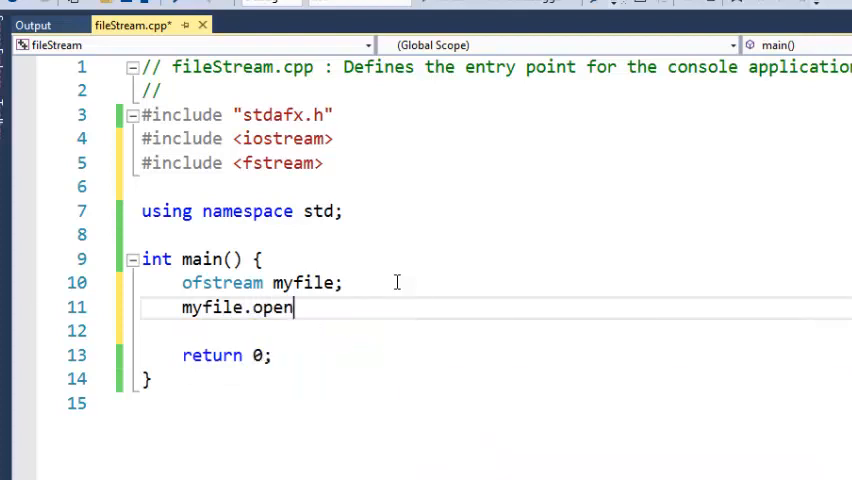
type("();")
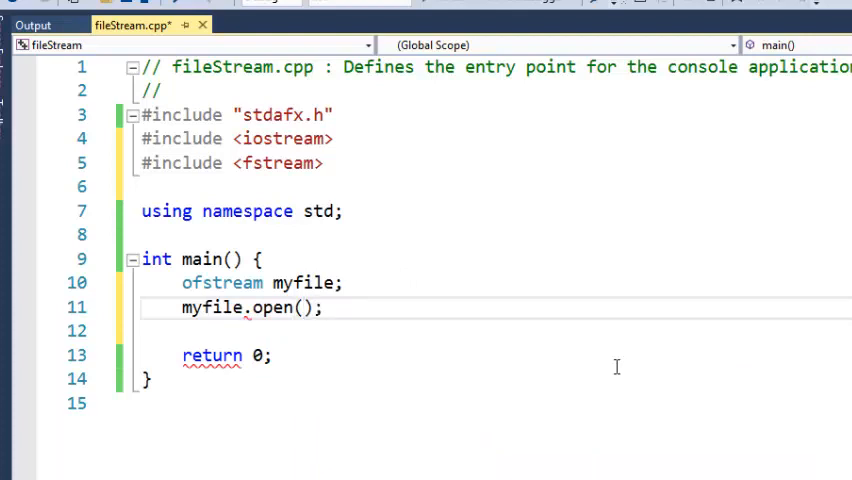
type("\"")
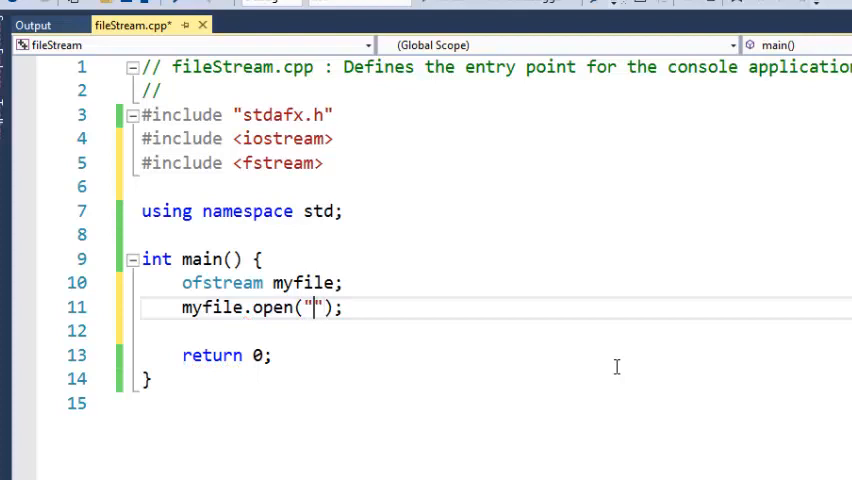
type("Test")
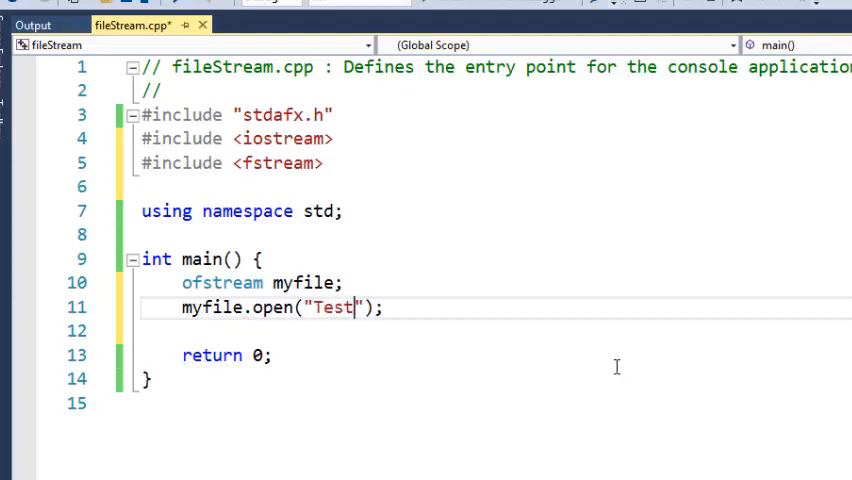
type("f")
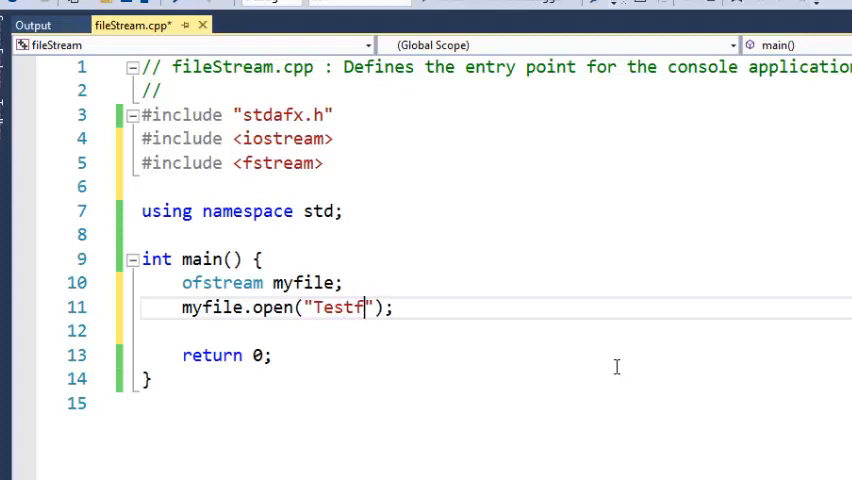
type("ile.t")
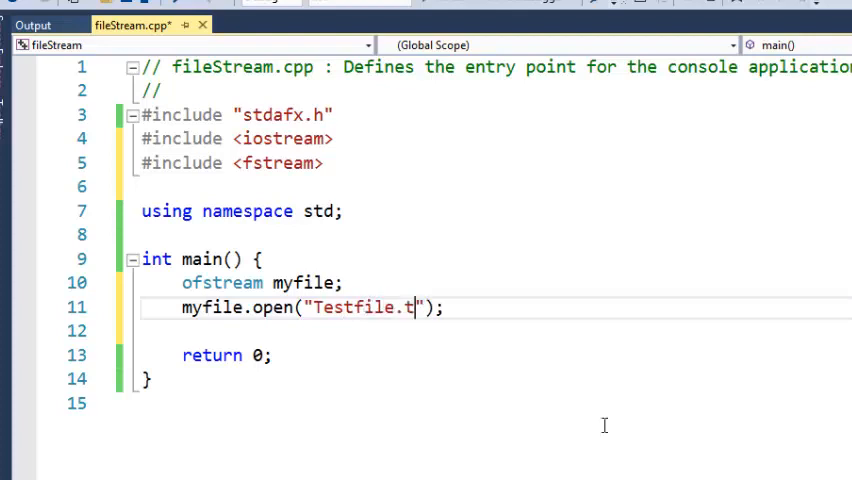
type("xt")
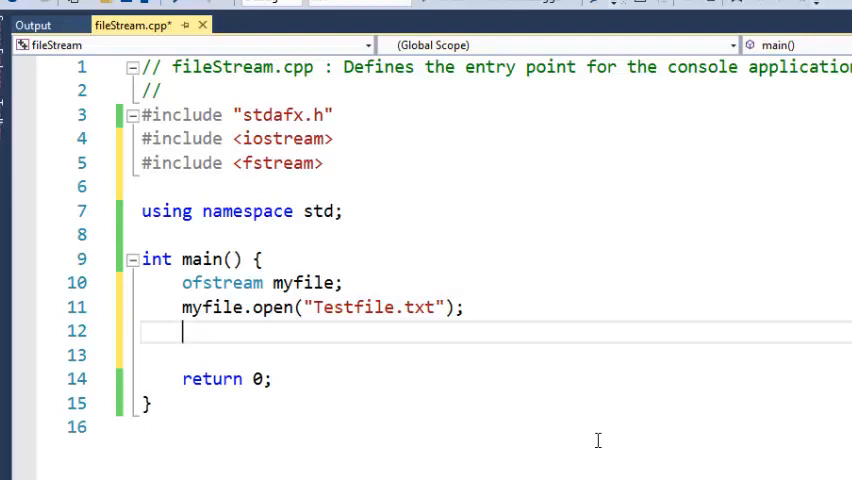
Step: Begin the myfile.close statement after opening the file
type("myf")
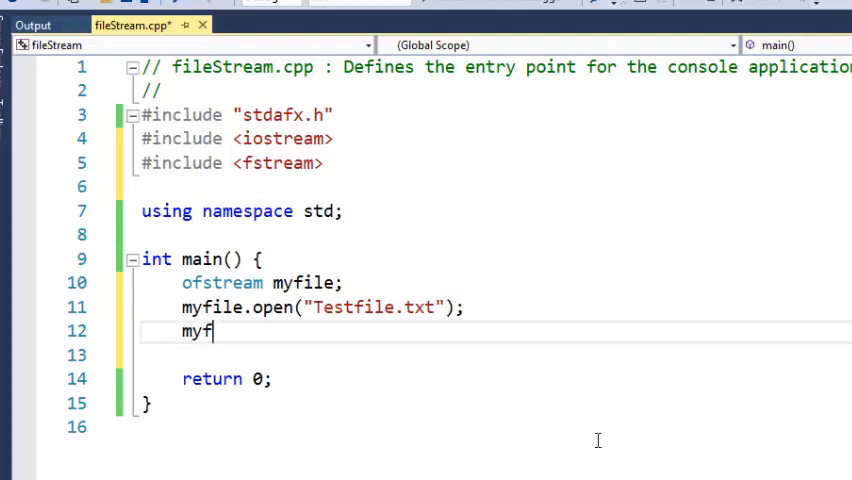
type("ile")
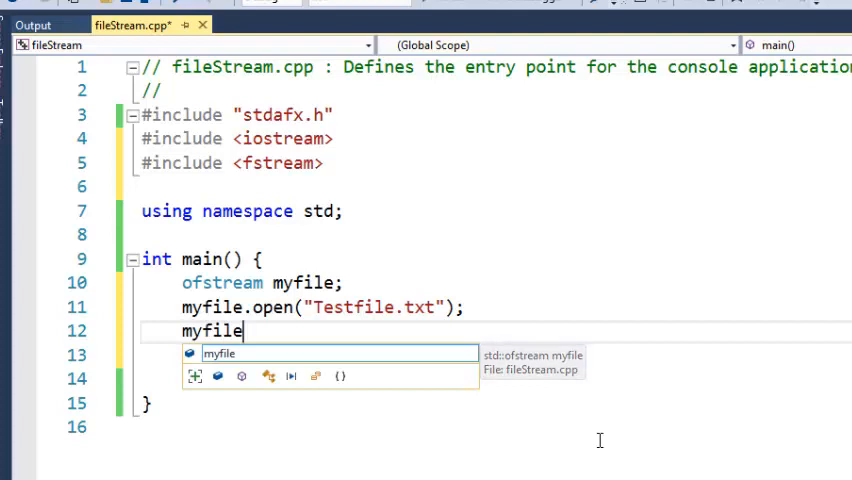
type(".close")
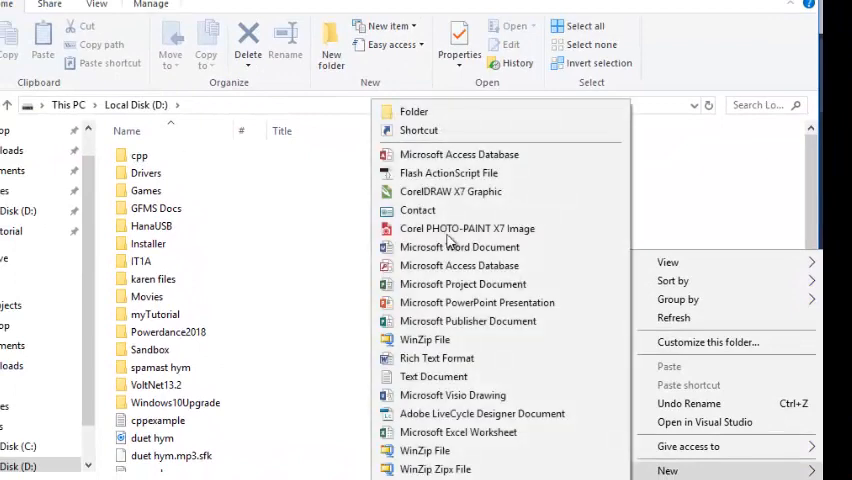
Step: Create a new folder named AJTutorial on Local Disk D
left_click(412, 112)
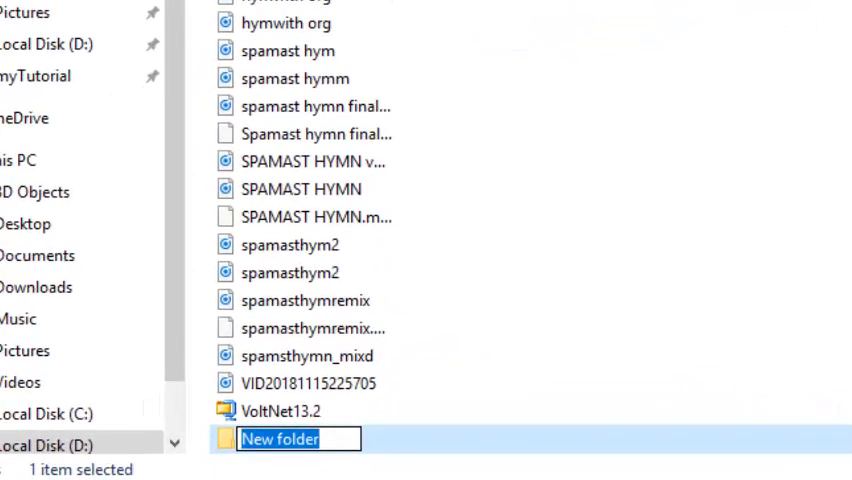
type("AJ")
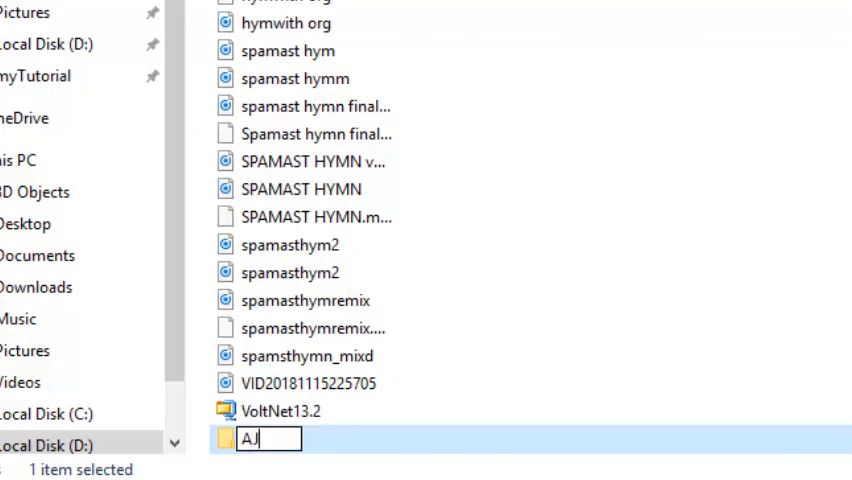
type("Tutorial")
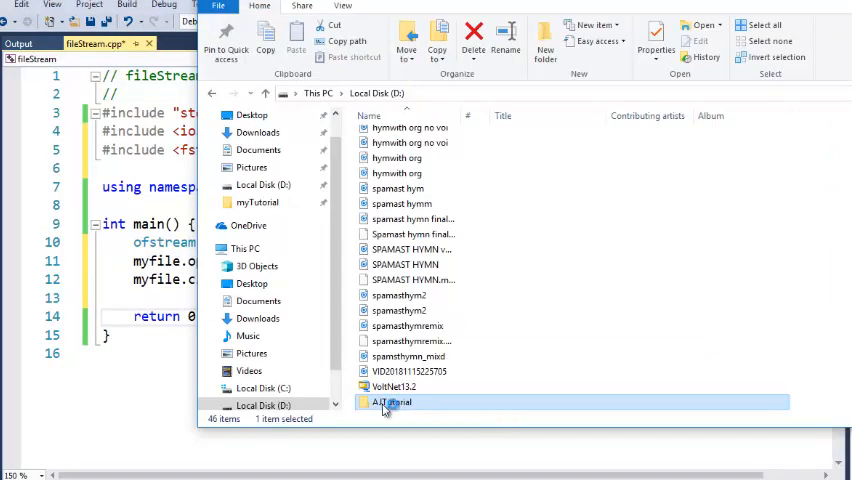
double_click(392, 400)
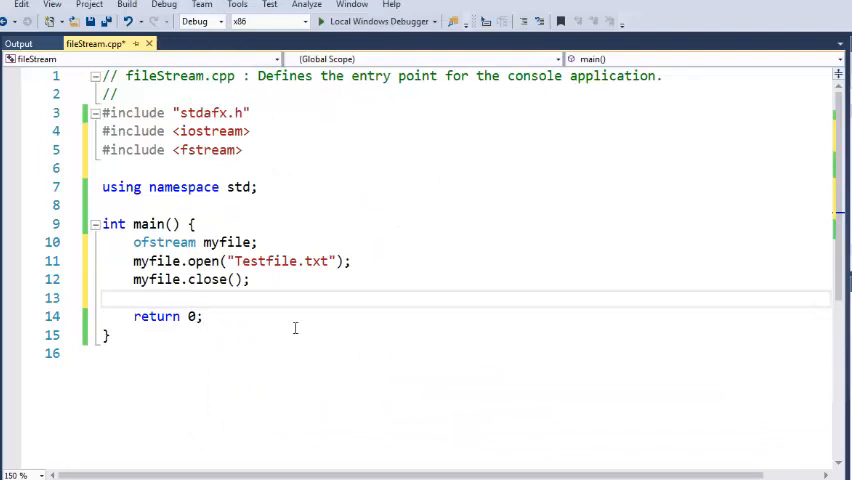
Step: Add cout << "File is already created!"; after myfile.close(), preceded by a blank line
type("cout")
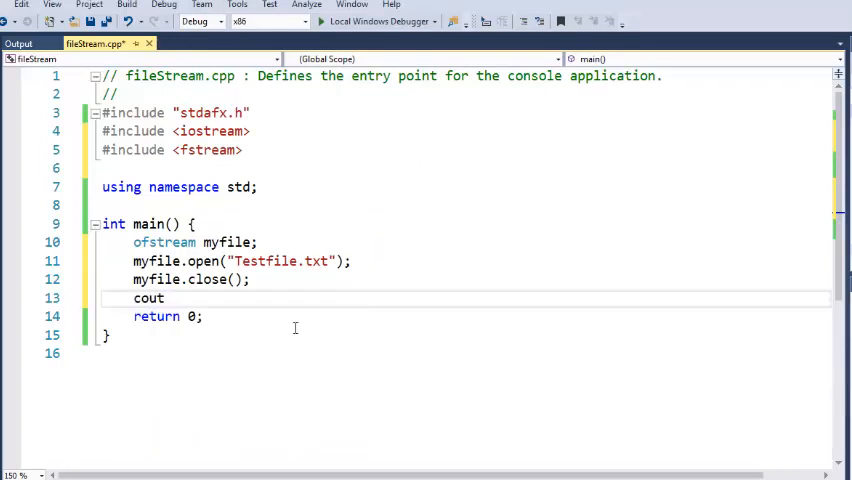
type("<<\"\"")
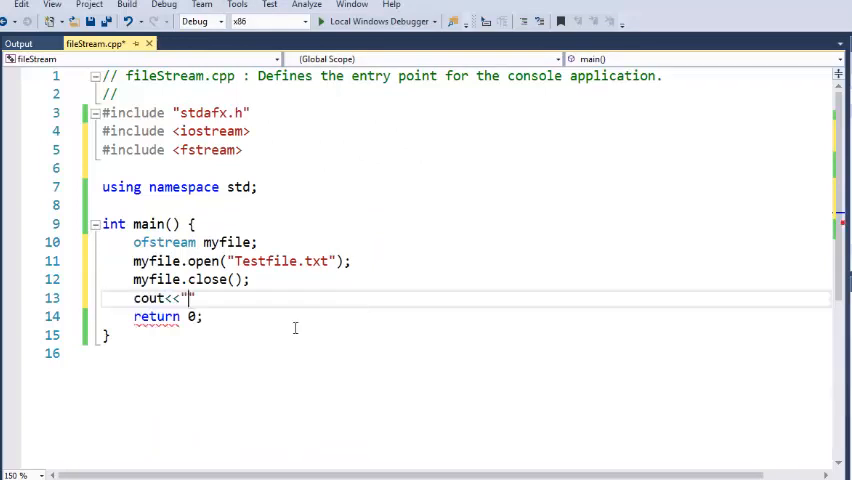
type("File is")
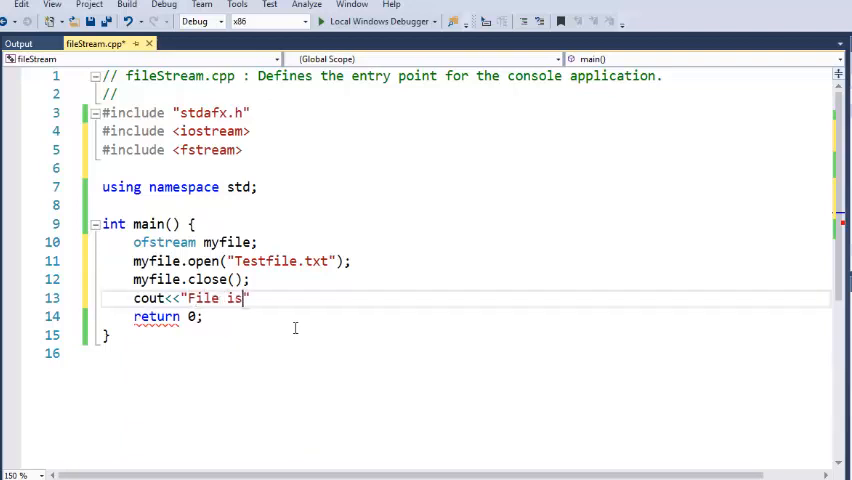
type("already created!")
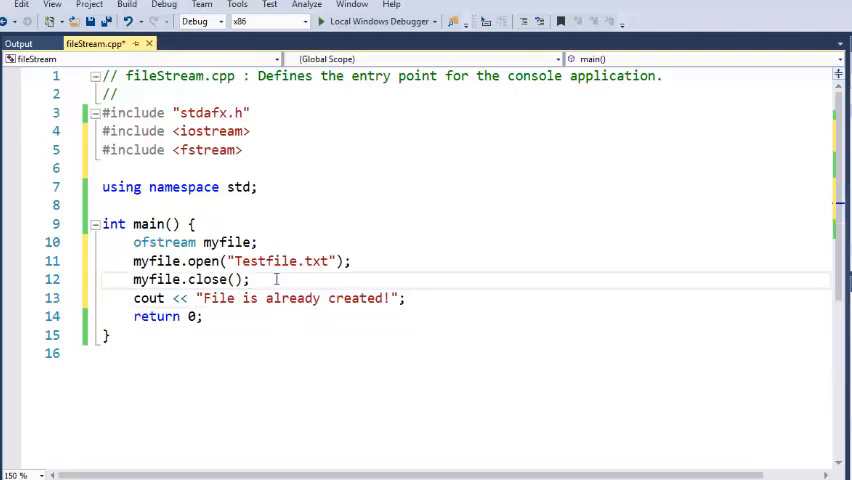
key("enter")
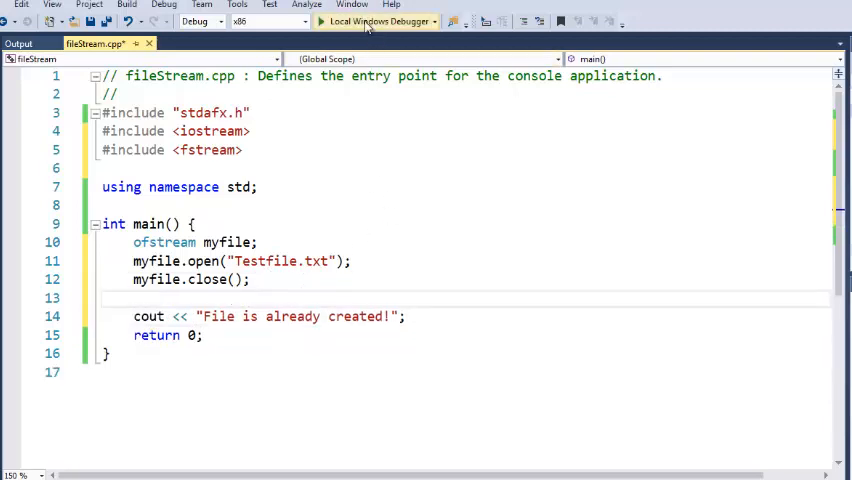
left_click(376, 20)
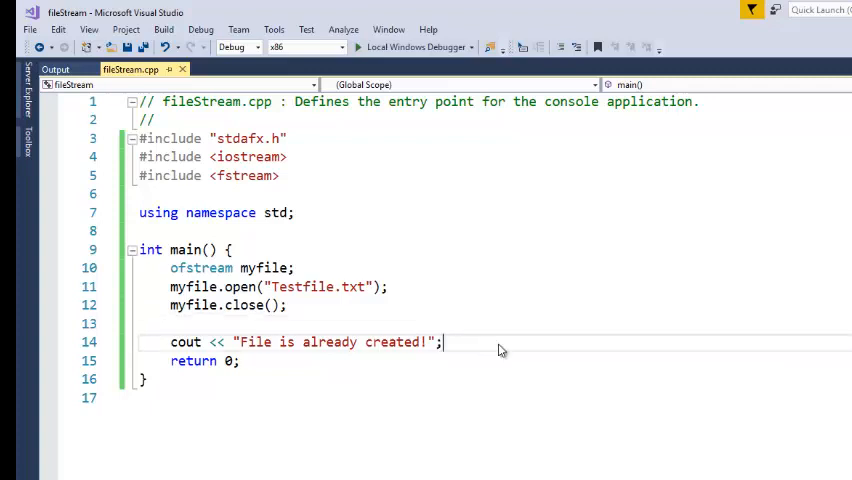
Step: Add cin.get(); pauses before return 0
type("cin.get(")
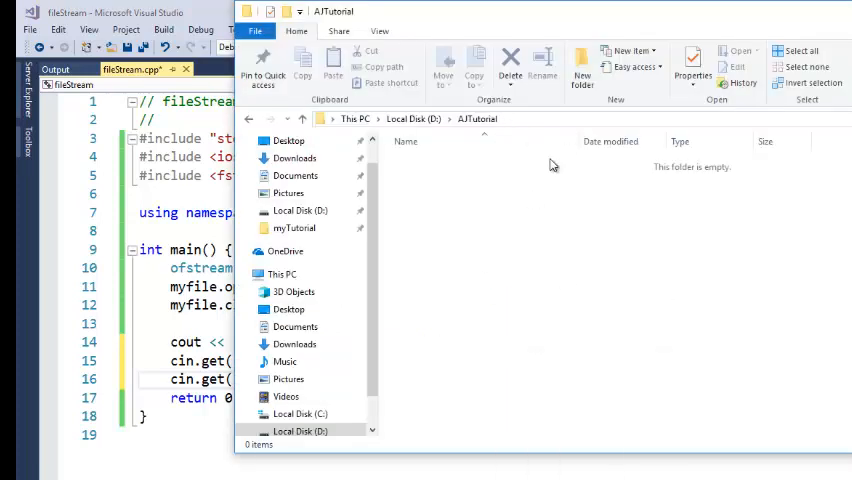
mouse_move(530, 126)
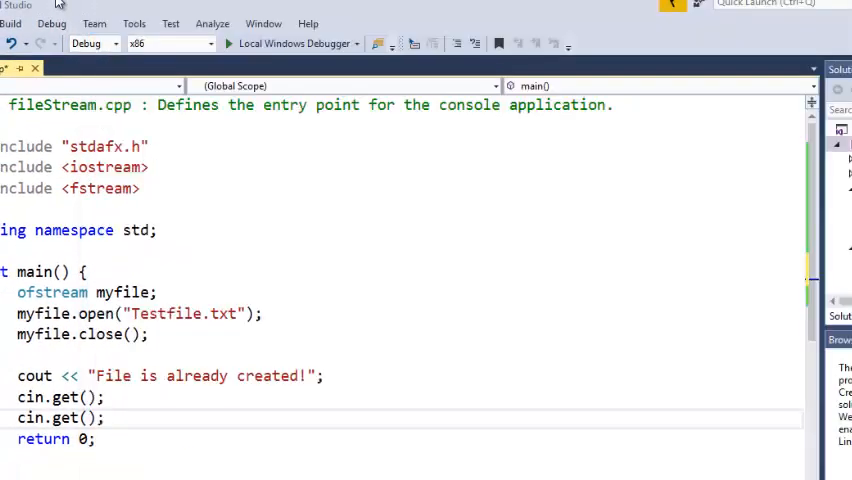
Step: Run the program with Local Windows Debugger to create Testfile
left_click(130, 312)
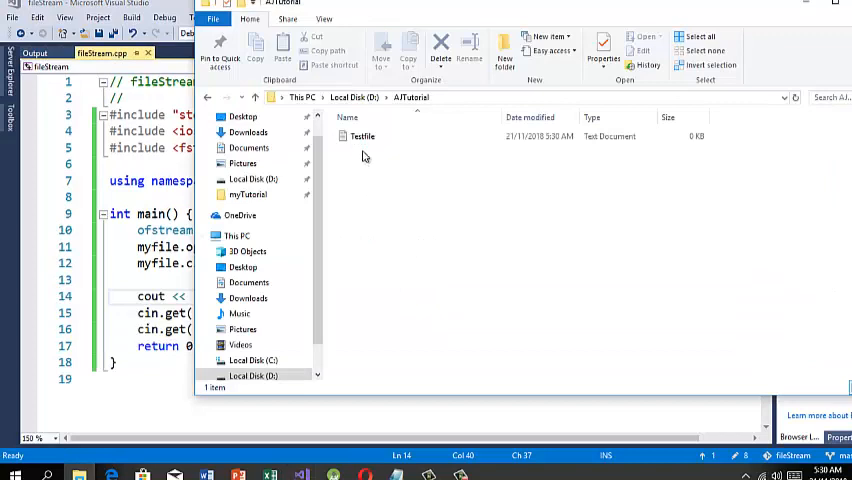
Step: Select Testfile in AJTutorial and return to the code to use its full path
left_click(362, 136)
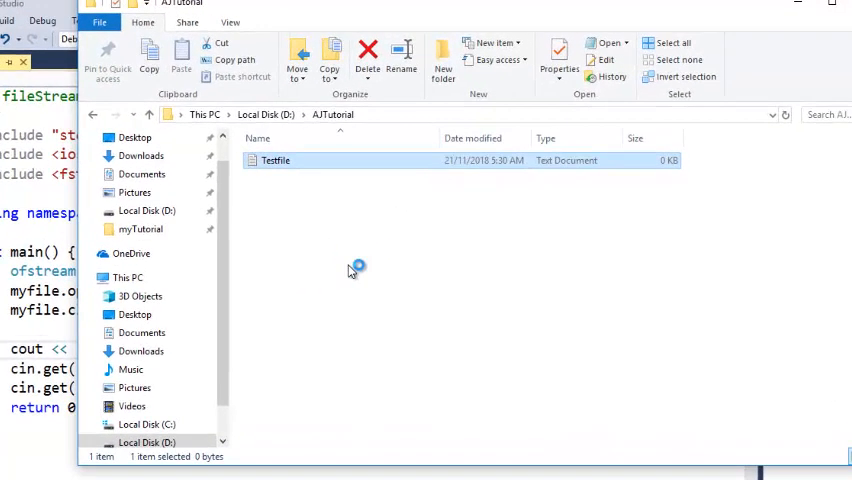
double_click(274, 160)
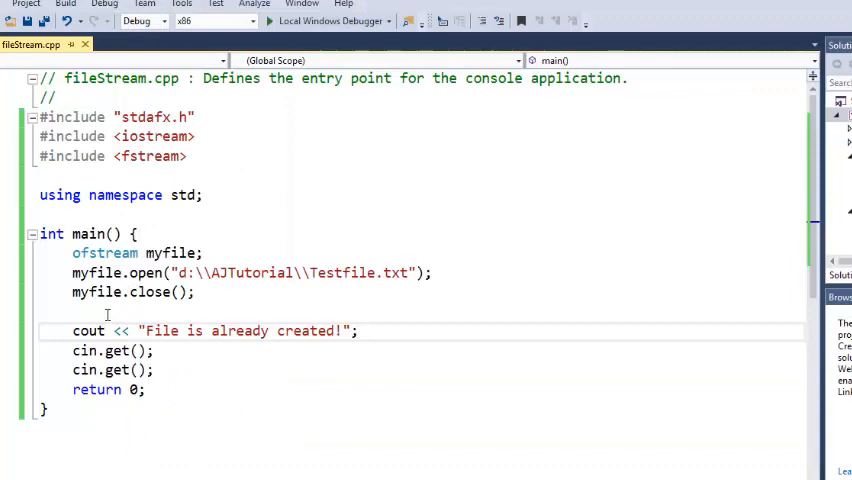
Step: Add myfile << "Something ...."; right after myfile.open
left_click(436, 272)
type("myfile")
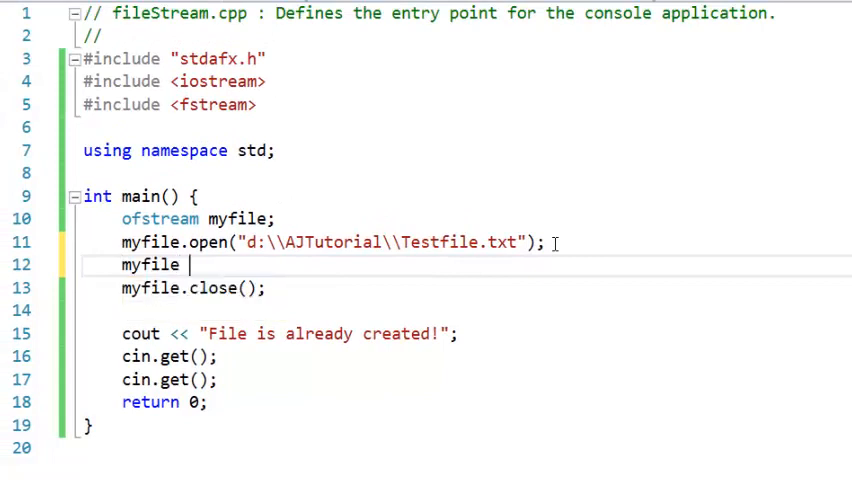
type("<<")
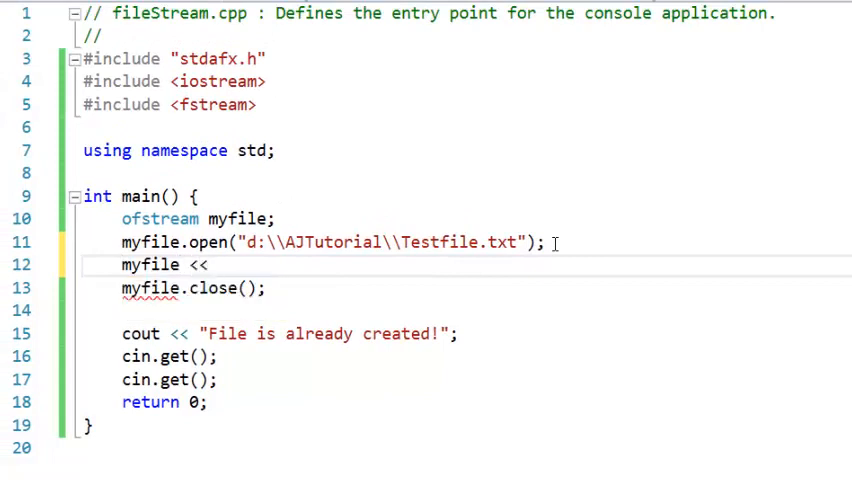
type("\"\"")
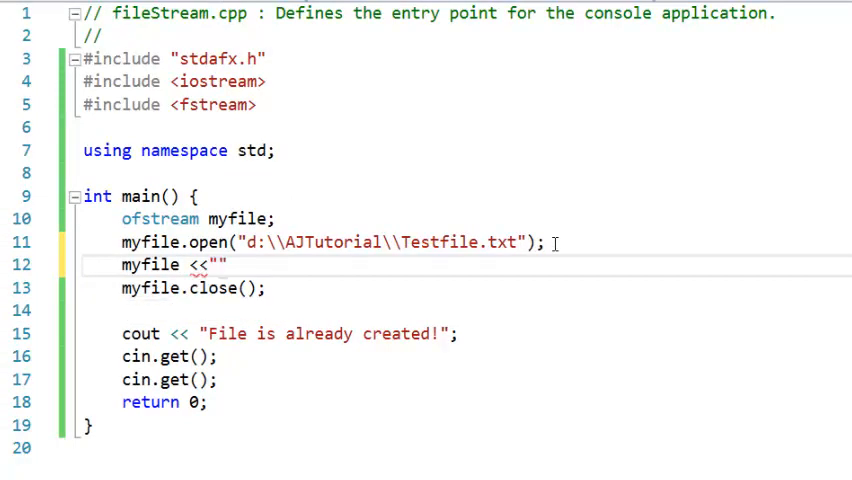
type("Som")
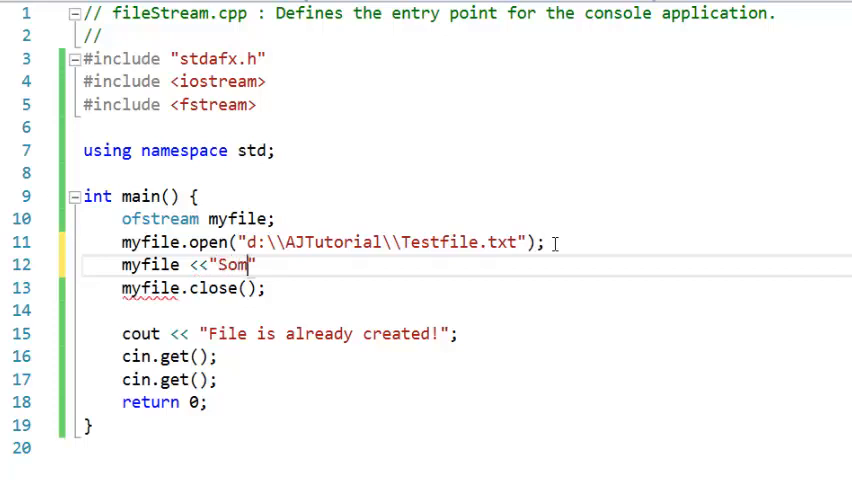
type("et")
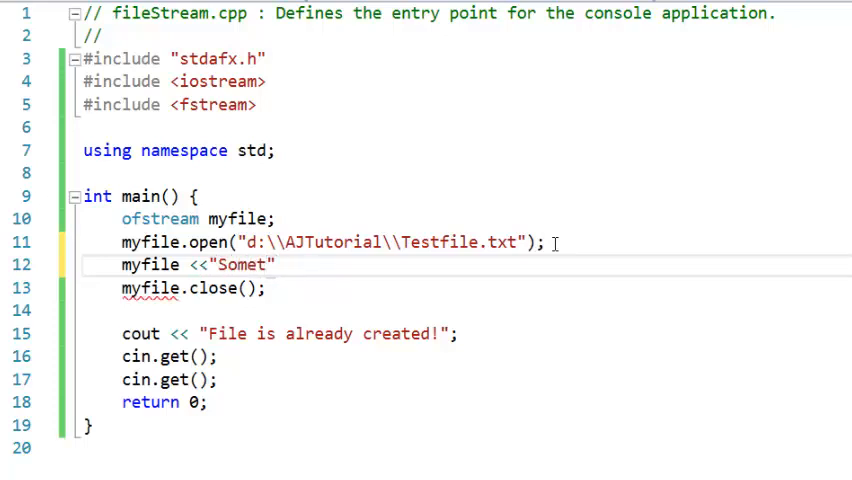
type("hing ....")
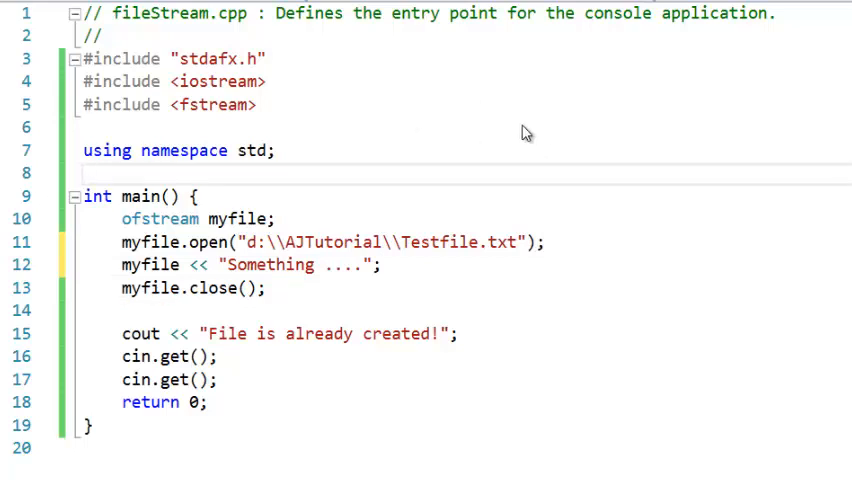
mouse_move(348, 116)
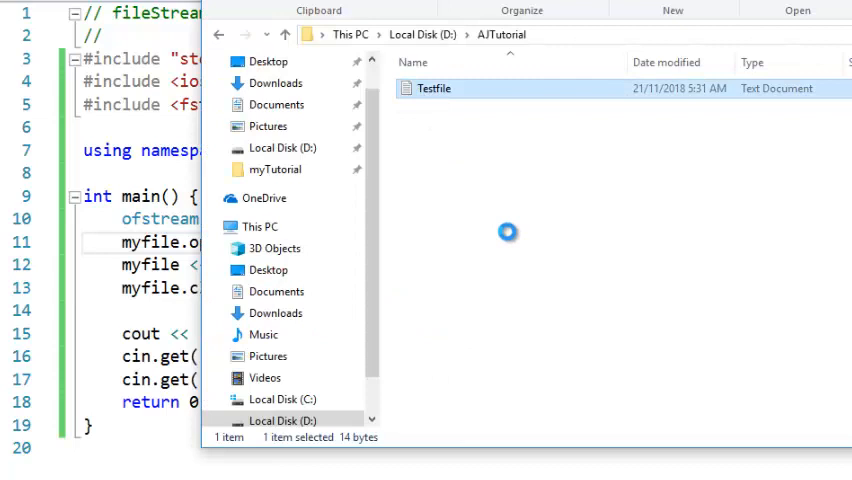
double_click(434, 88)
type("\\")
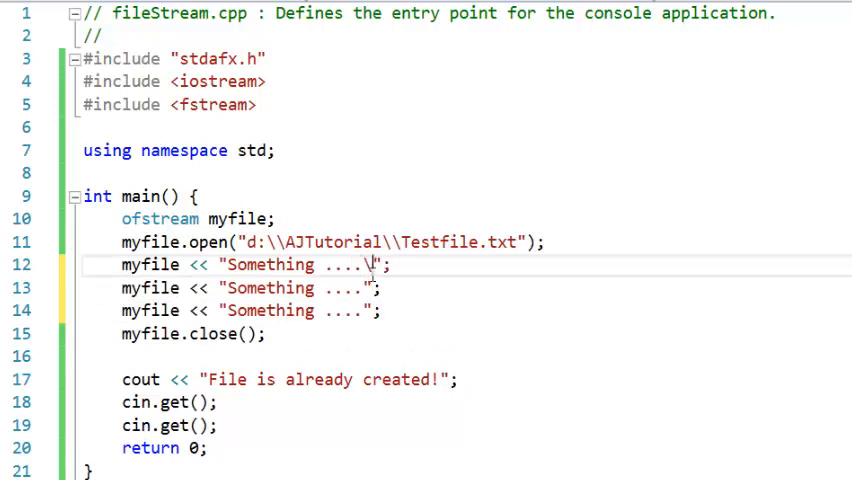
Step: Append \n inside the "Something ...." strings
type("n")
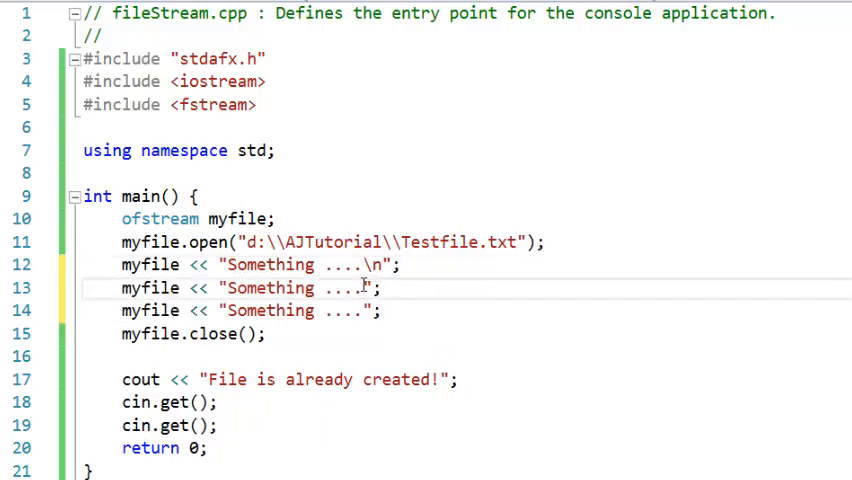
type("\\n")
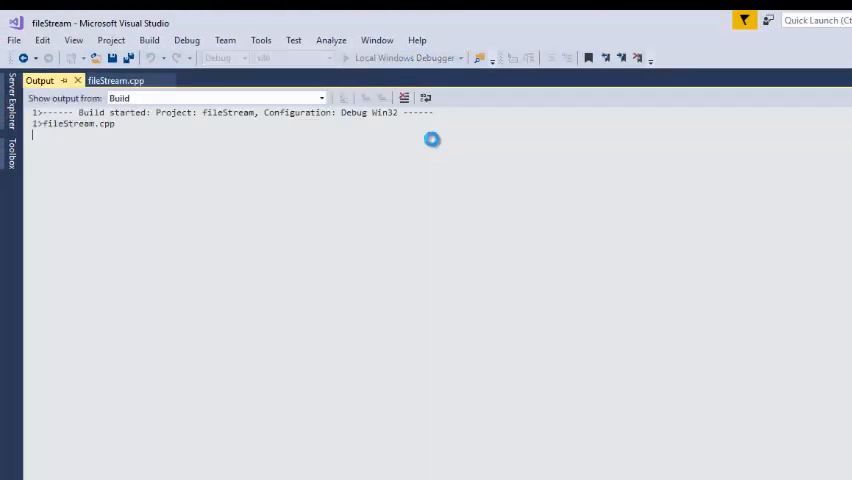
Step: Run the program and open Testfile in Notepad showing three "Something ...." lines
left_click(400, 56)
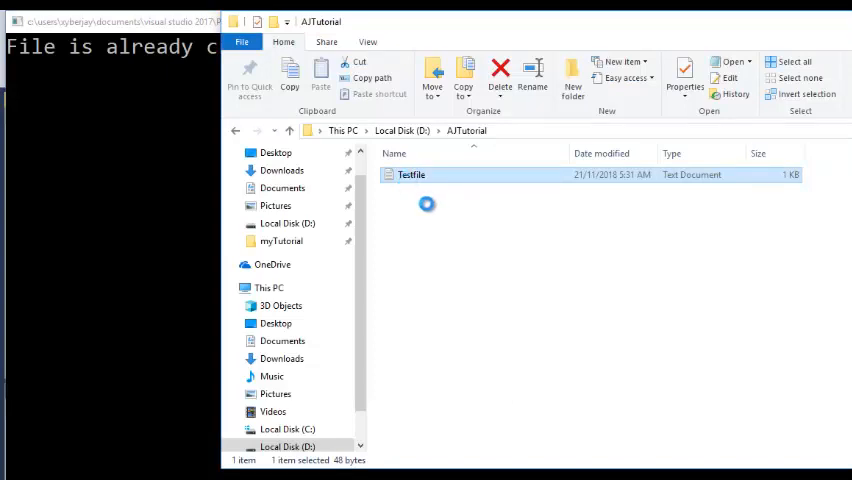
double_click(410, 176)
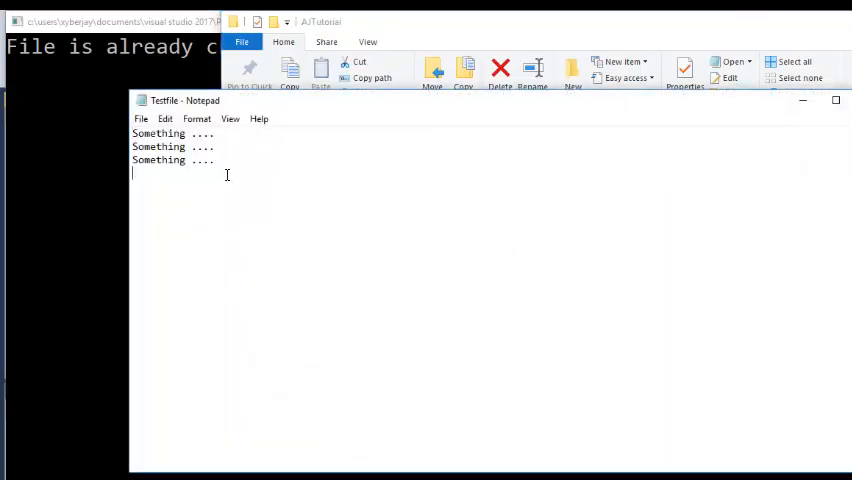
mouse_move(250, 198)
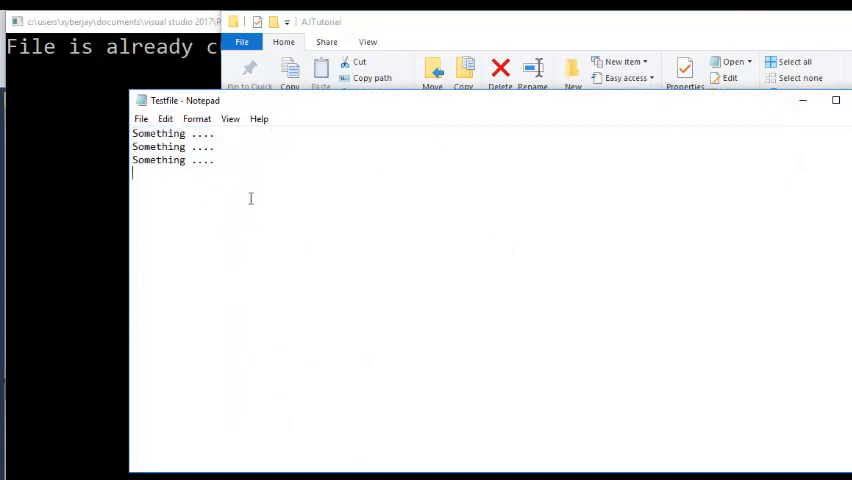